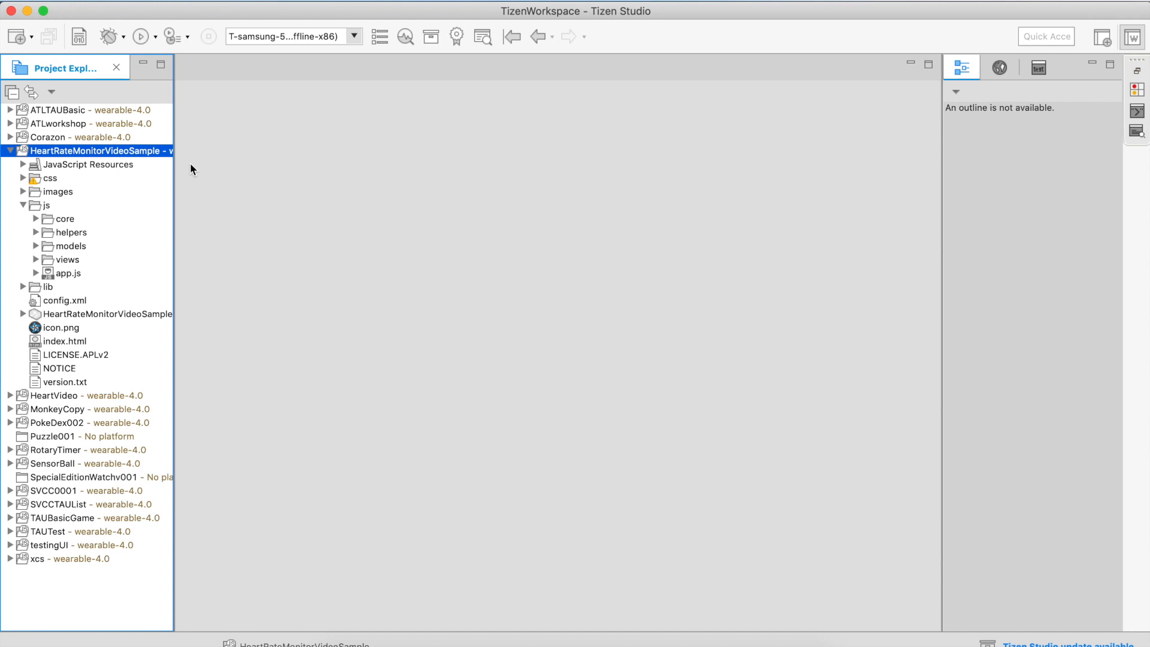
{"action": "mouse_move", "coordinate": [387, 74]}
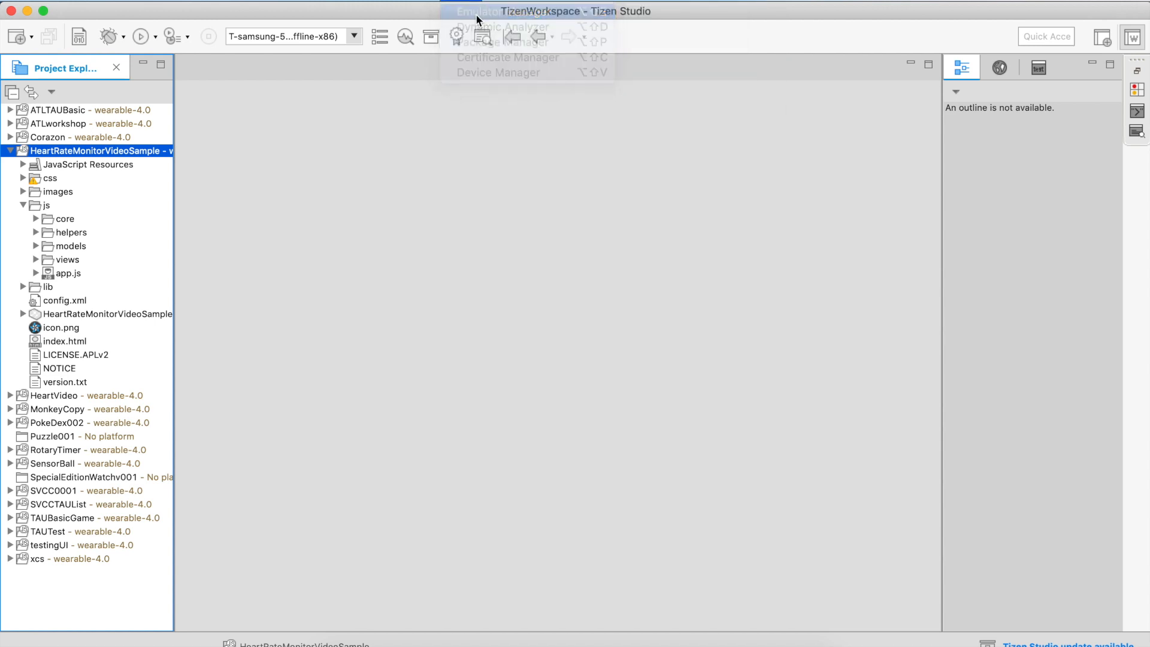
Step: Launch the W-4.0-circle-x86 wearable emulator from the Emulator Manager
{"action": "left_click", "coordinate": [480, 11]}
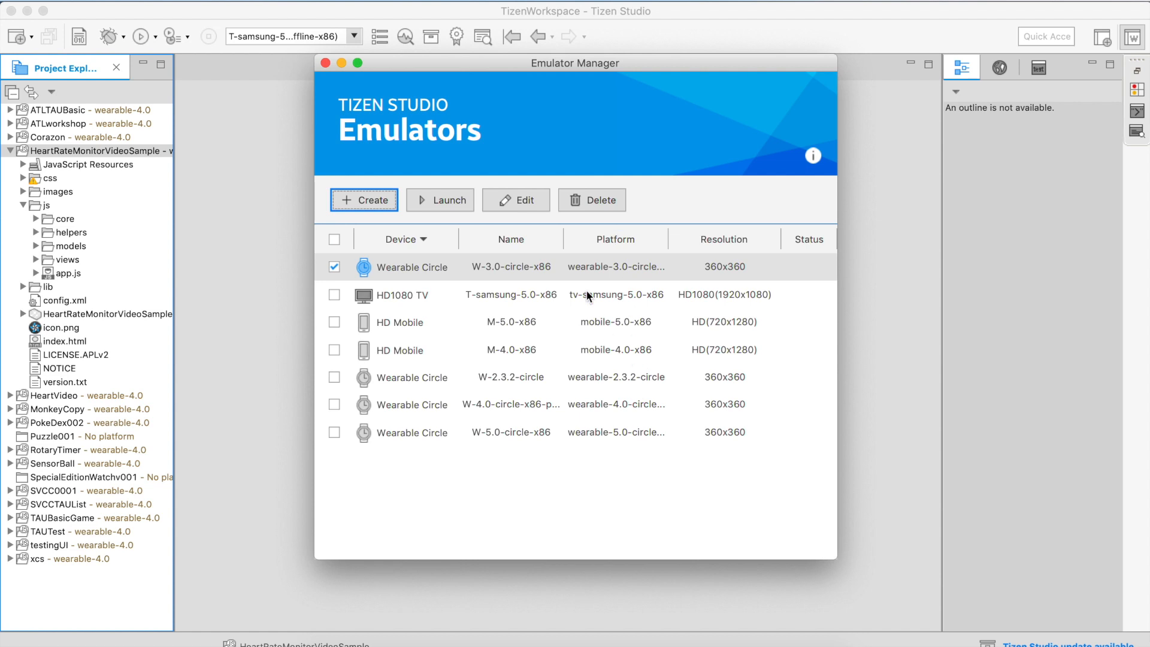
{"action": "mouse_move", "coordinate": [570, 413]}
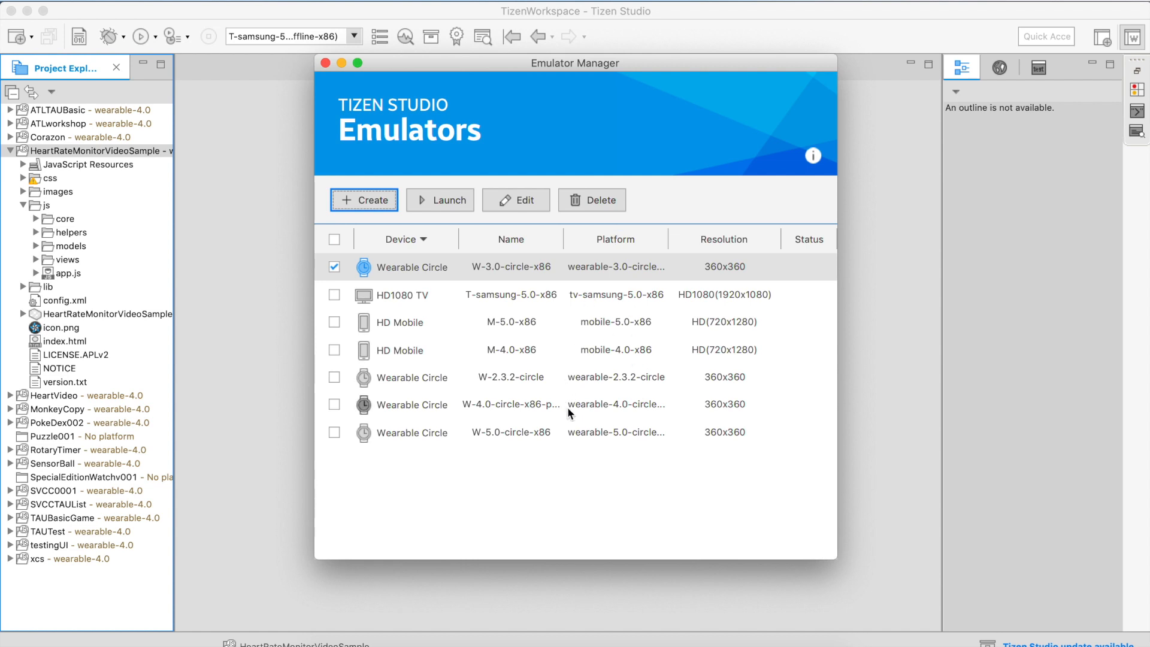
{"action": "mouse_move", "coordinate": [571, 413]}
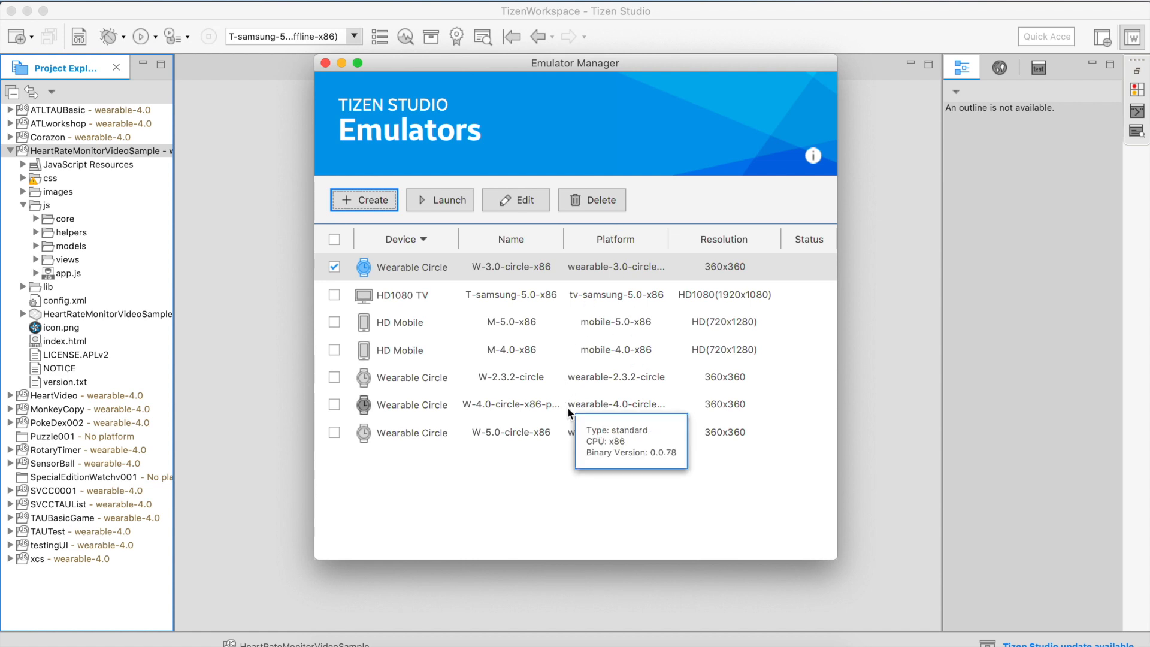
{"action": "left_click", "coordinate": [512, 403]}
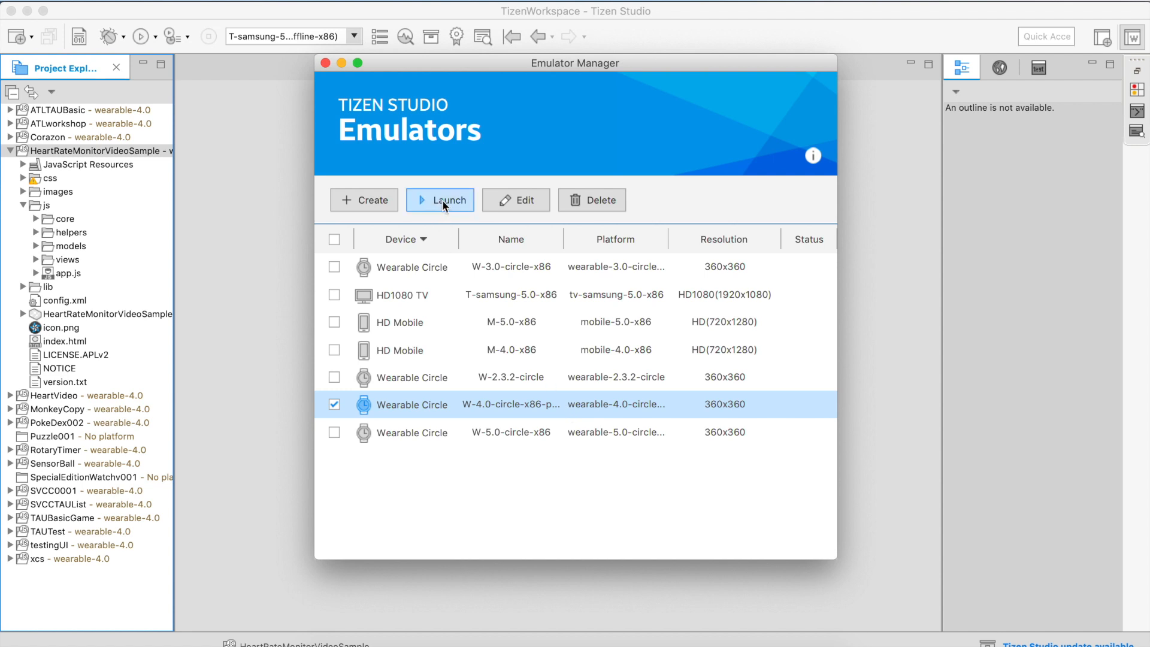
{"action": "left_click", "coordinate": [439, 200]}
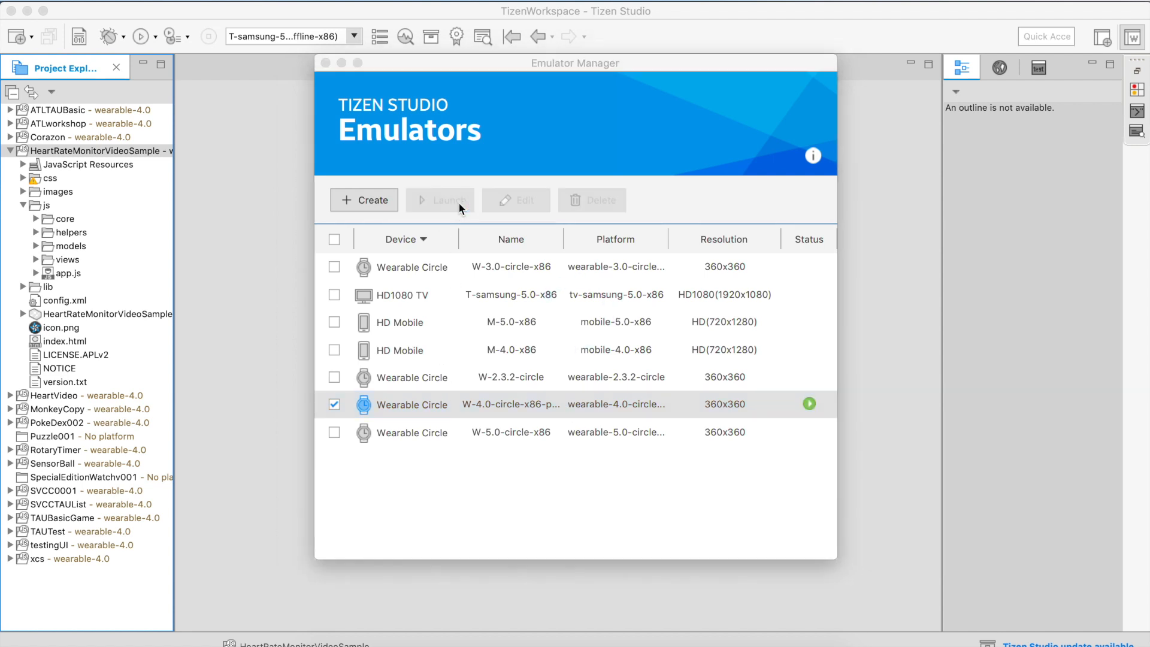
{"action": "left_click", "coordinate": [439, 200]}
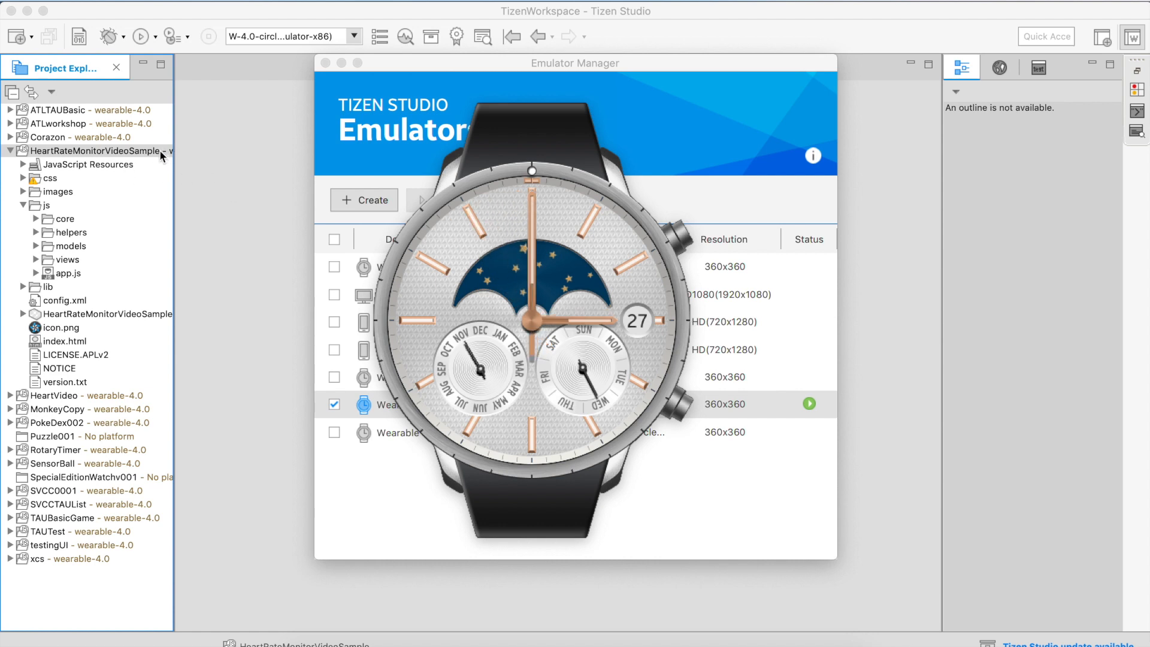
Step: Run the HeartRateMonitorVideoSample project as a Tizen Web Application on the emulator
{"action": "right_click", "coordinate": [96, 151]}
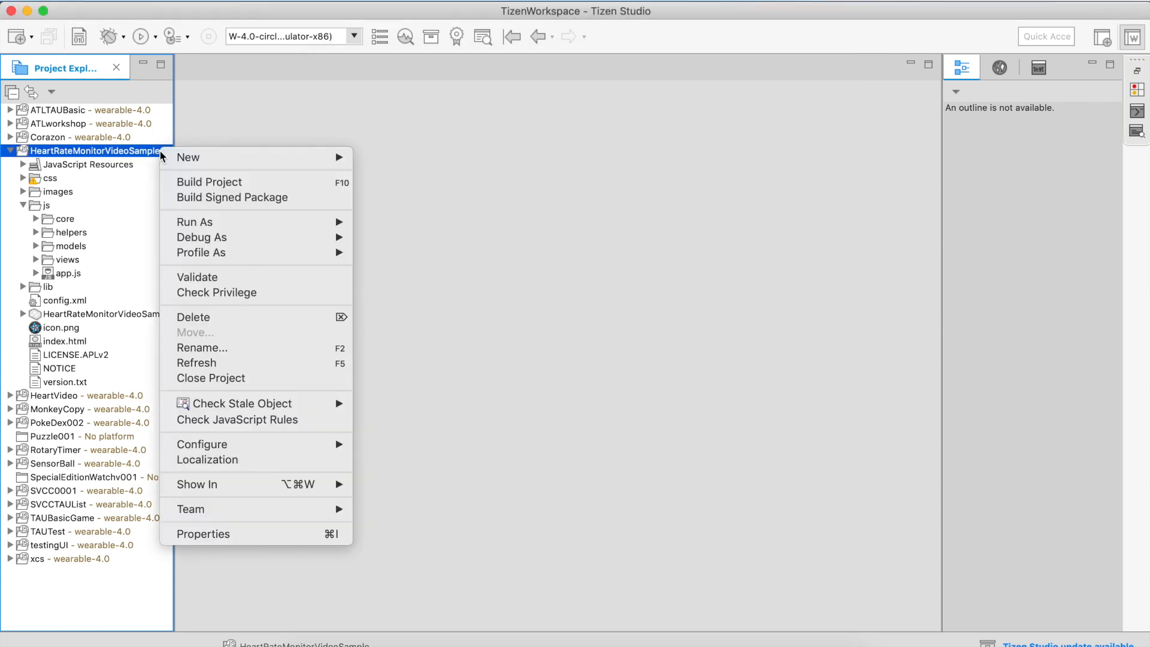
{"action": "mouse_move", "coordinate": [145, 162]}
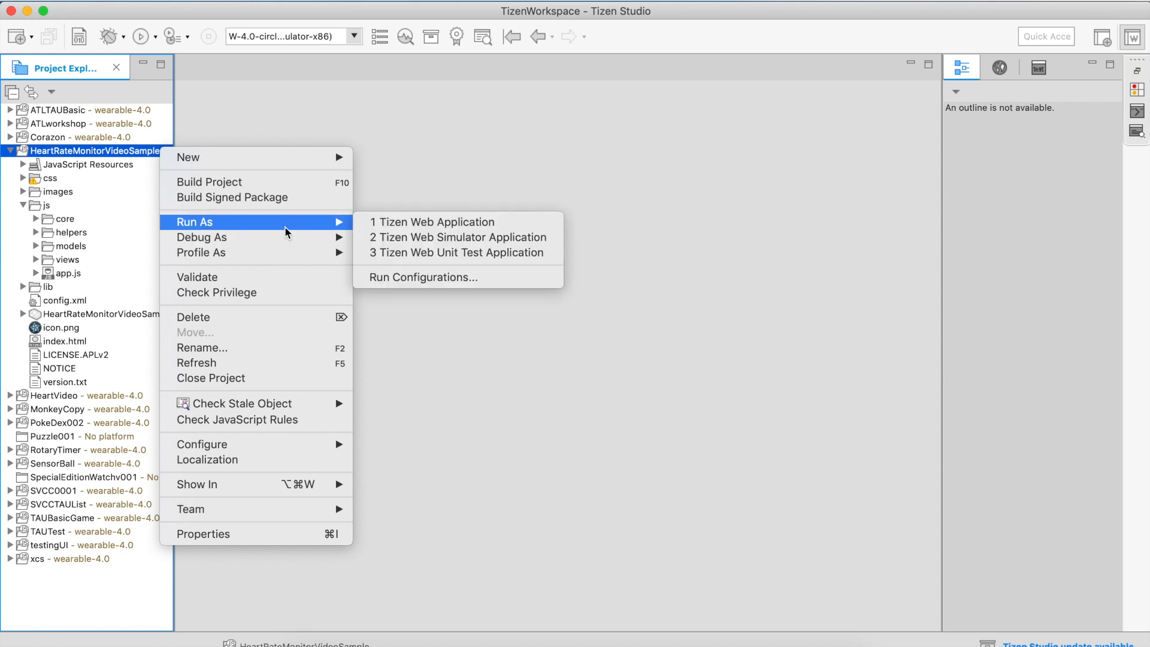
{"action": "mouse_move", "coordinate": [455, 221]}
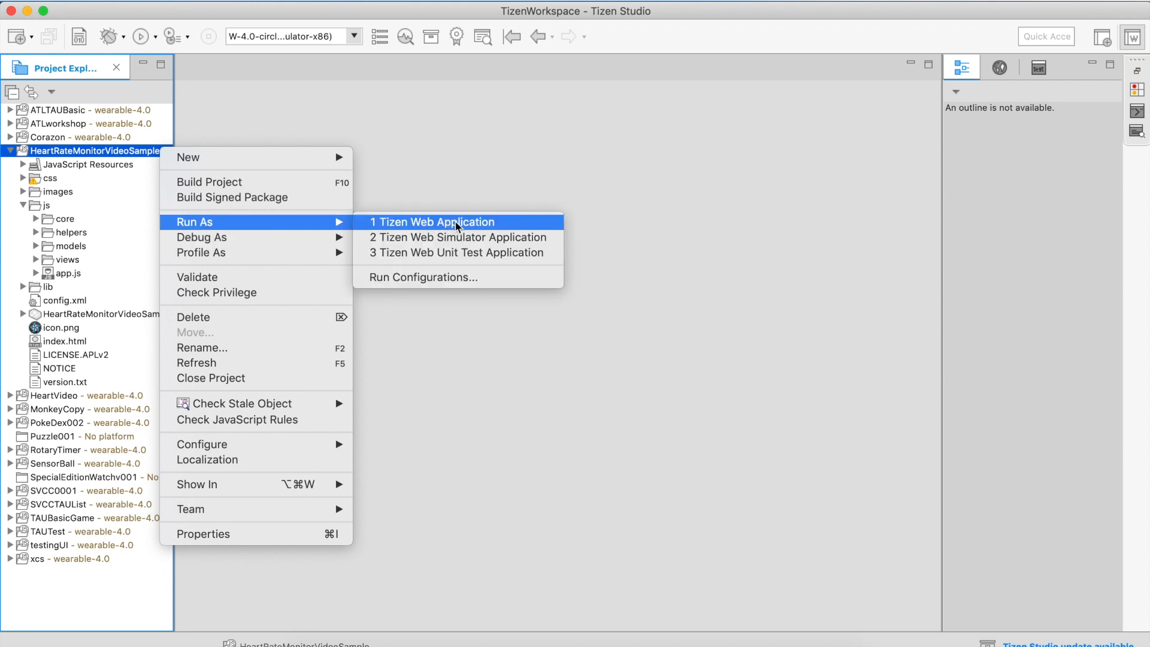
{"action": "mouse_move", "coordinate": [523, 230]}
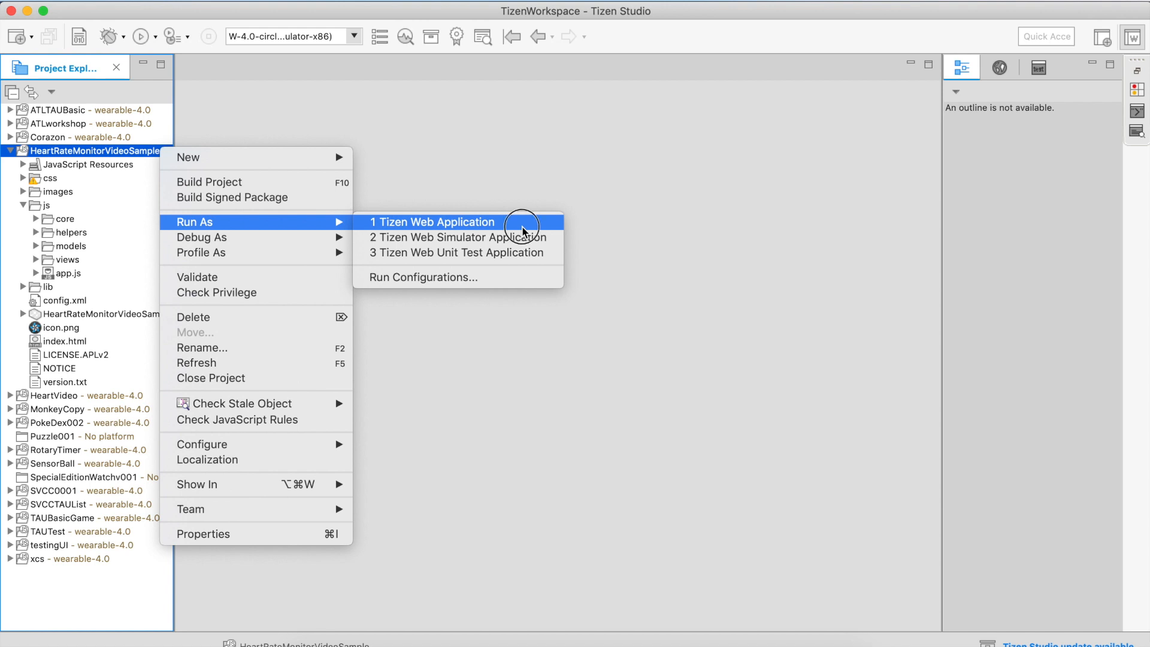
{"action": "left_click", "coordinate": [432, 223]}
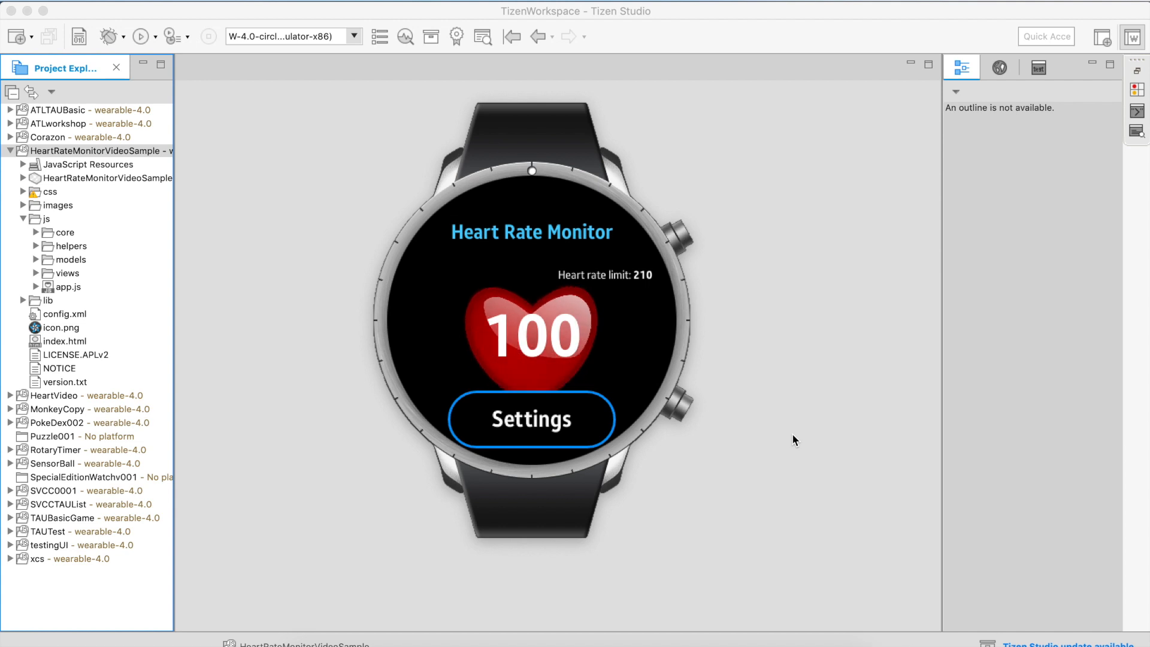
{"action": "mouse_move", "coordinate": [667, 354]}
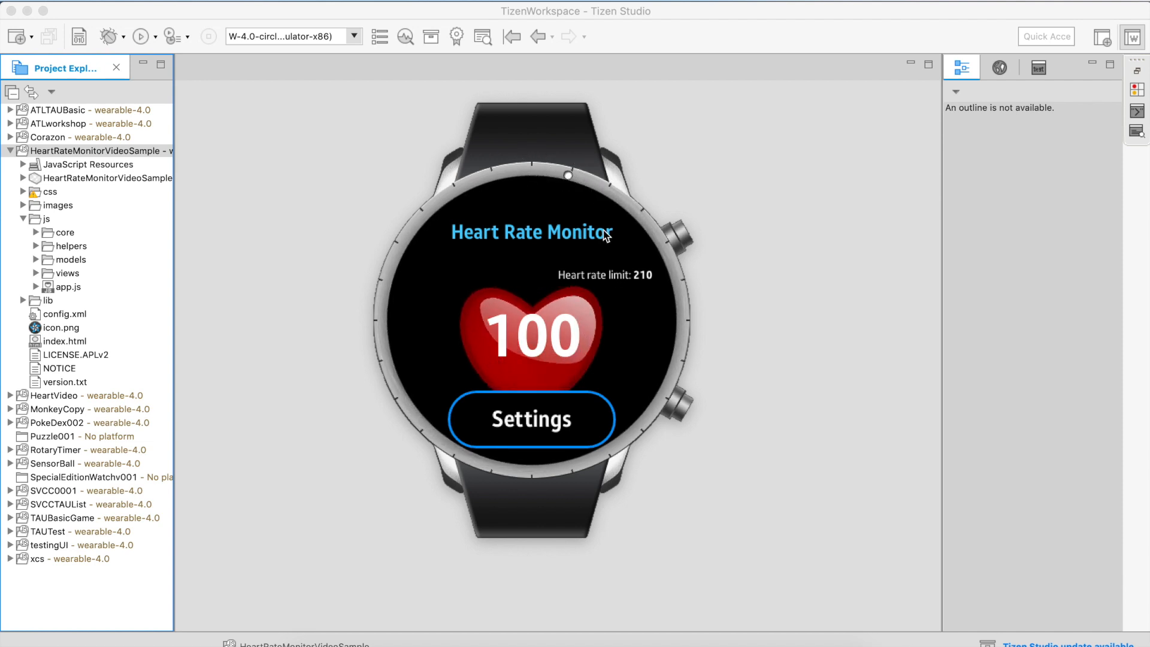
{"action": "mouse_move", "coordinate": [653, 326]}
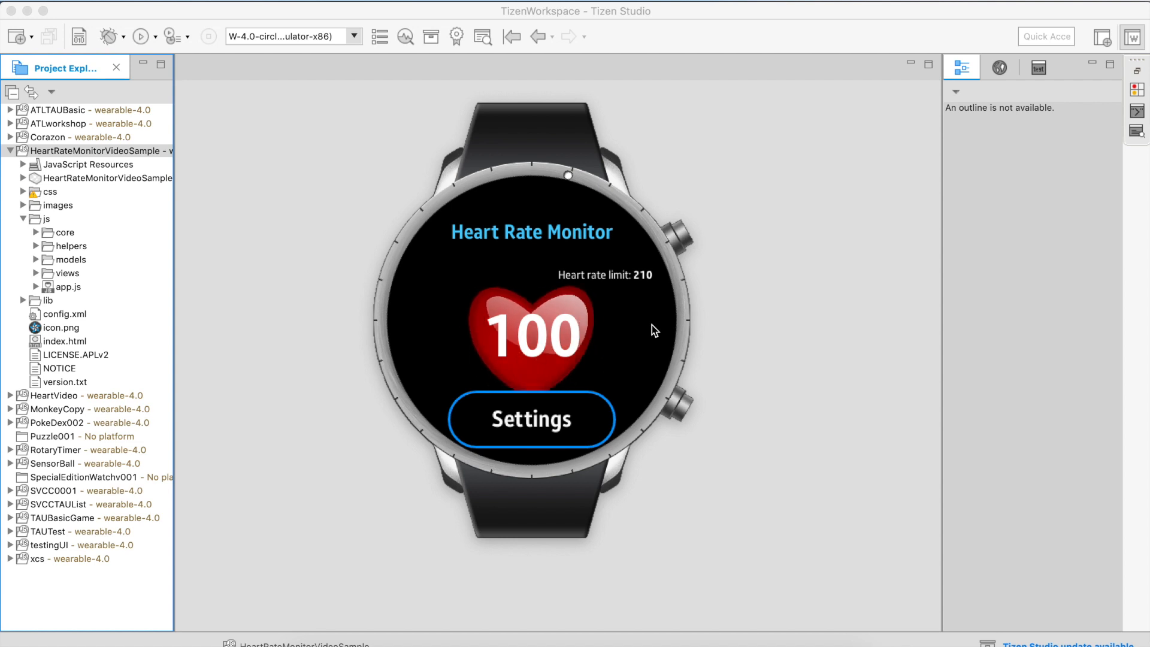
Step: Bring up the Emulator Control Panel from the emulator window, showing its sensors page with Heart Rate at 100 BPM
{"action": "right_click", "coordinate": [653, 331]}
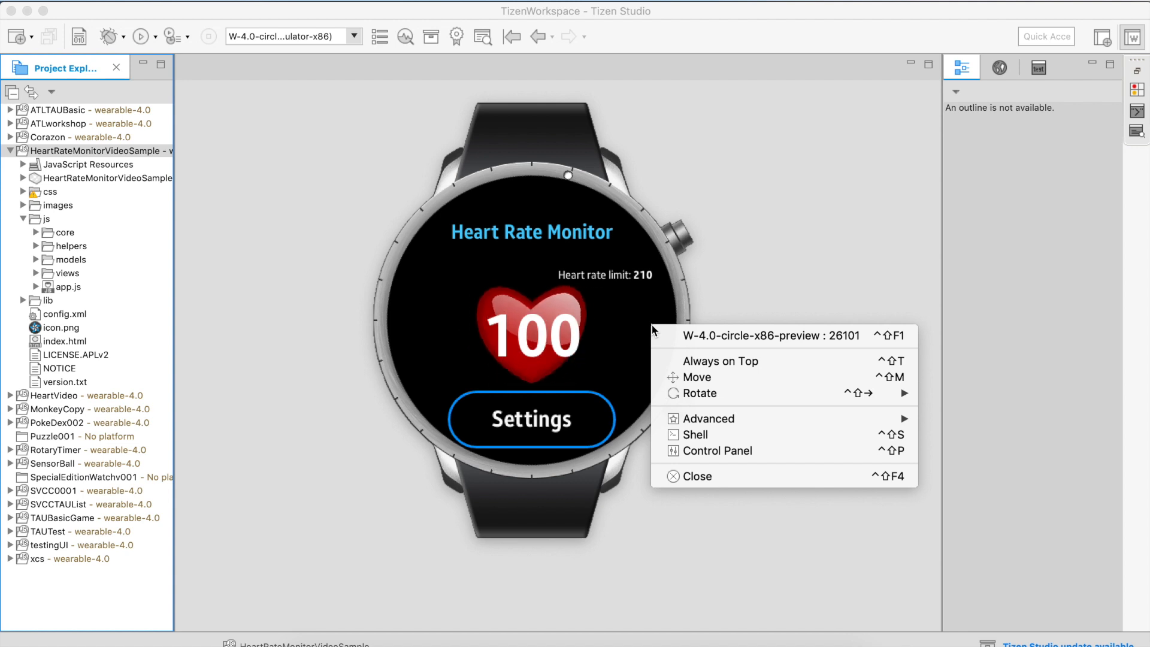
{"action": "mouse_move", "coordinate": [701, 393]}
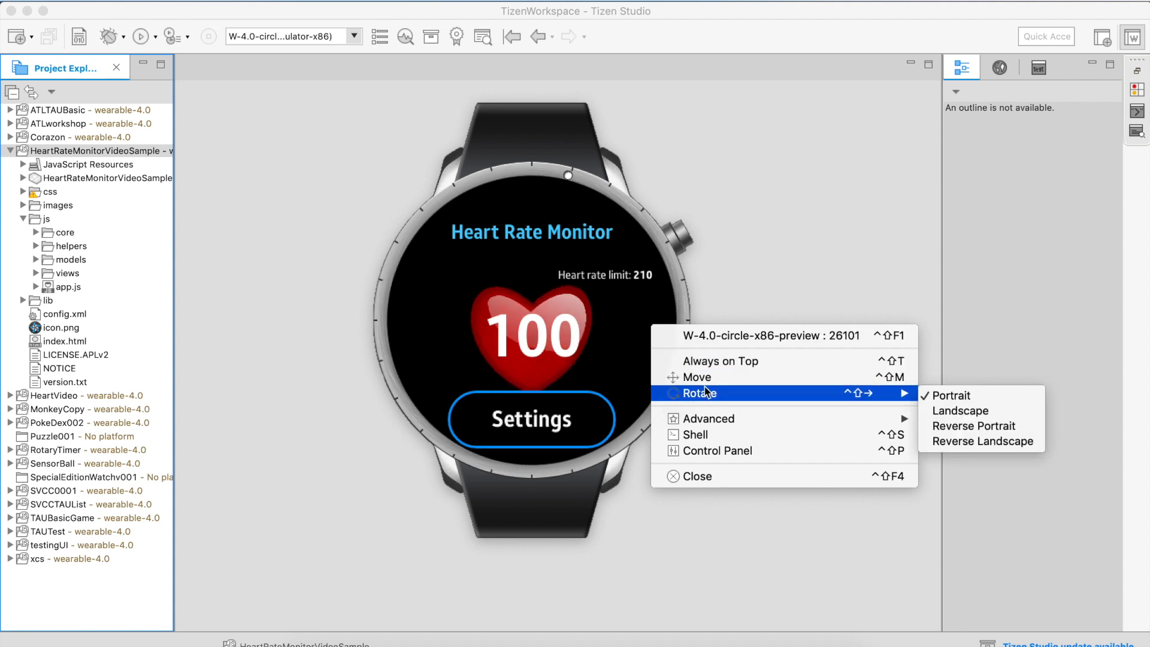
{"action": "mouse_move", "coordinate": [656, 299]}
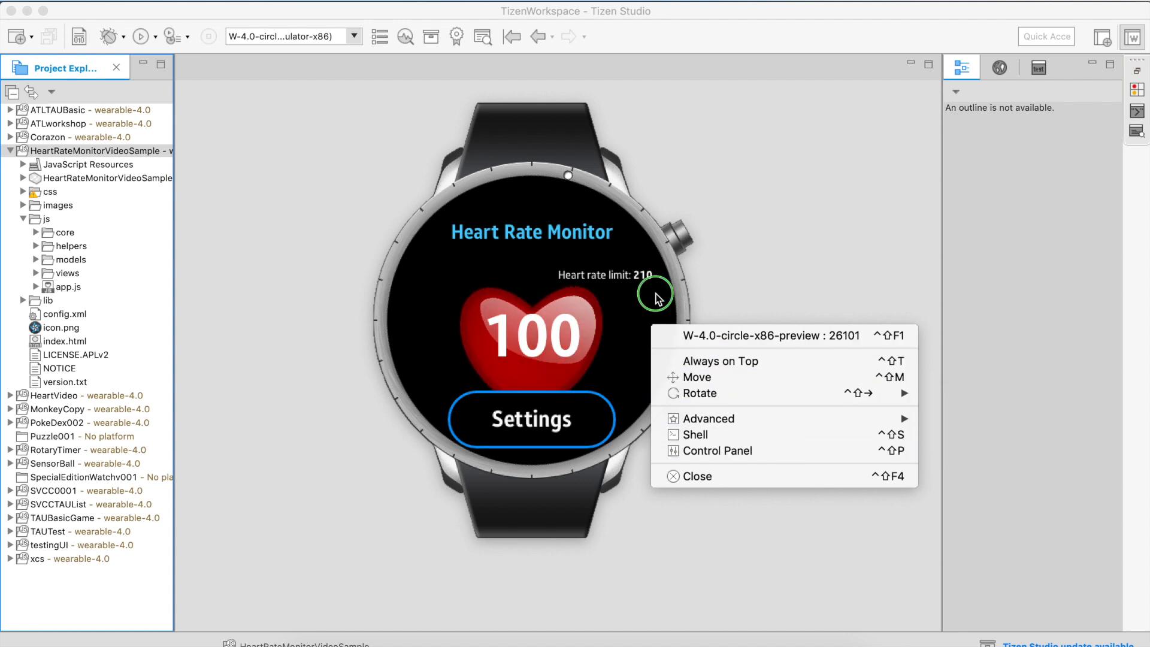
{"action": "mouse_move", "coordinate": [720, 420]}
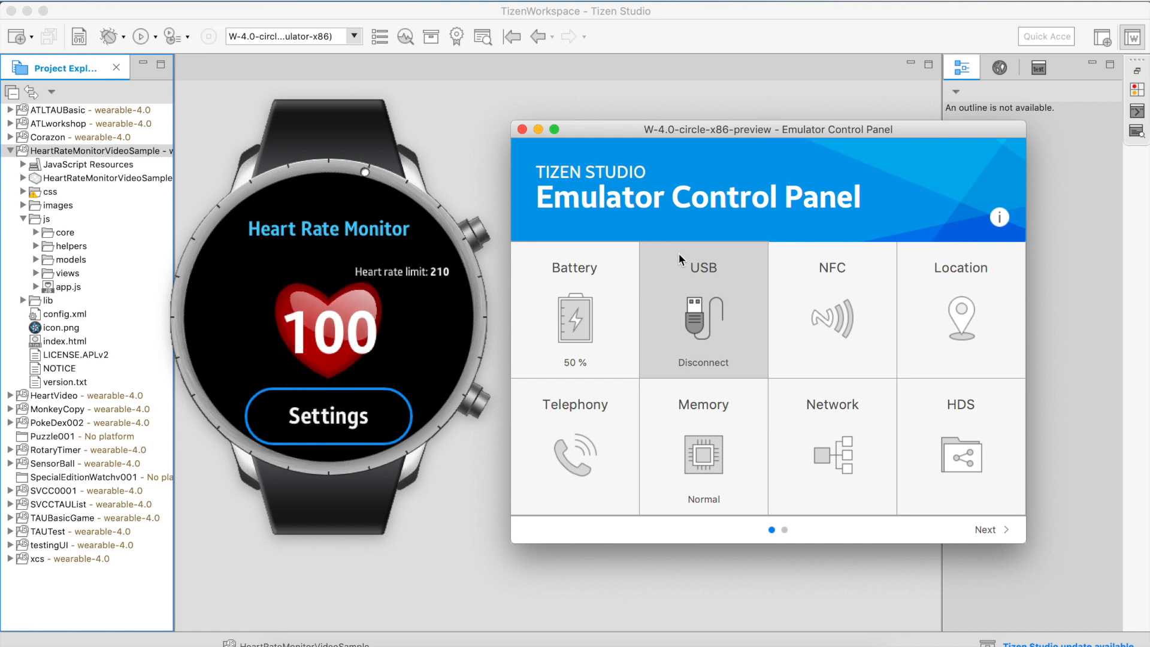
{"action": "mouse_move", "coordinate": [885, 312]}
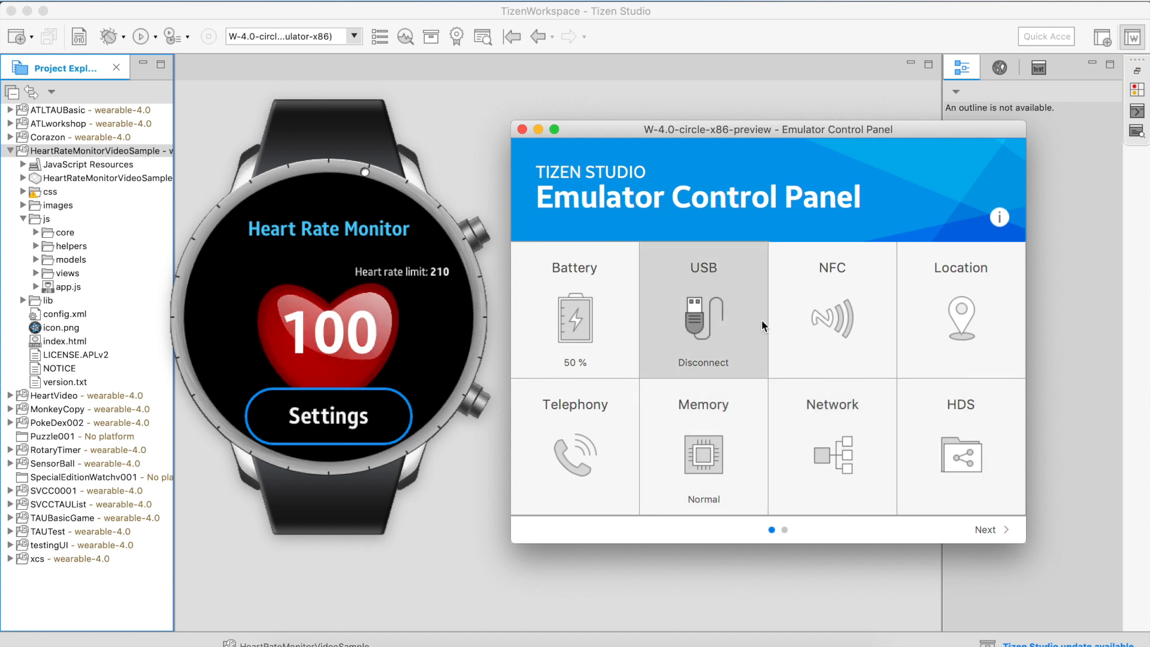
{"action": "mouse_move", "coordinate": [647, 331]}
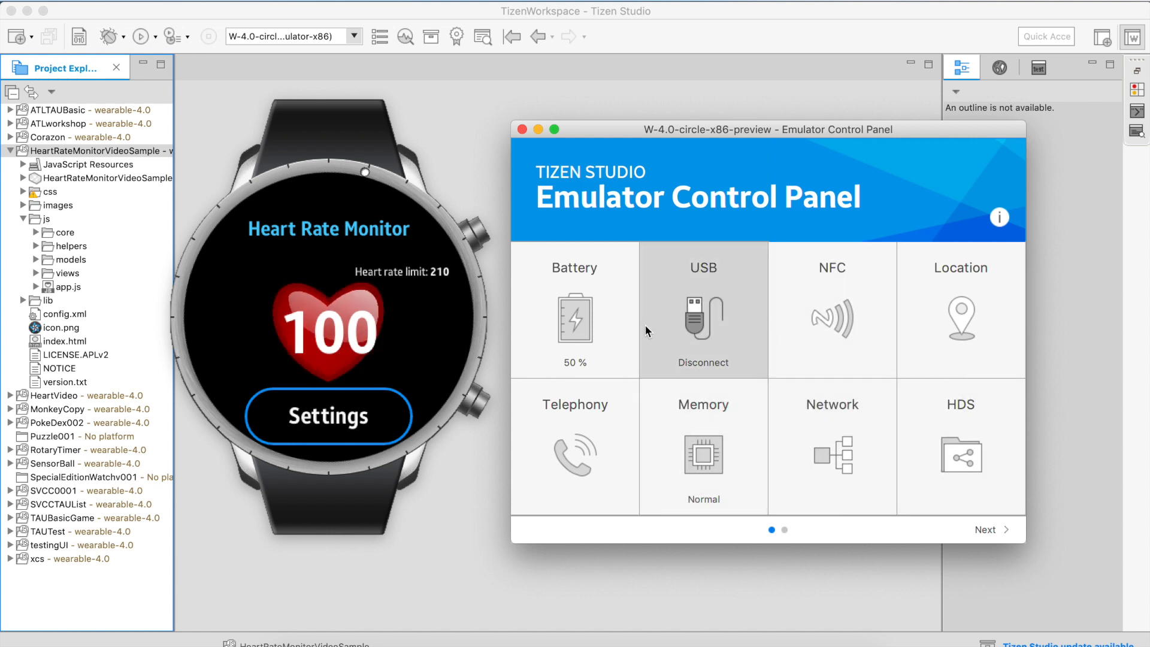
{"action": "mouse_move", "coordinate": [951, 428]}
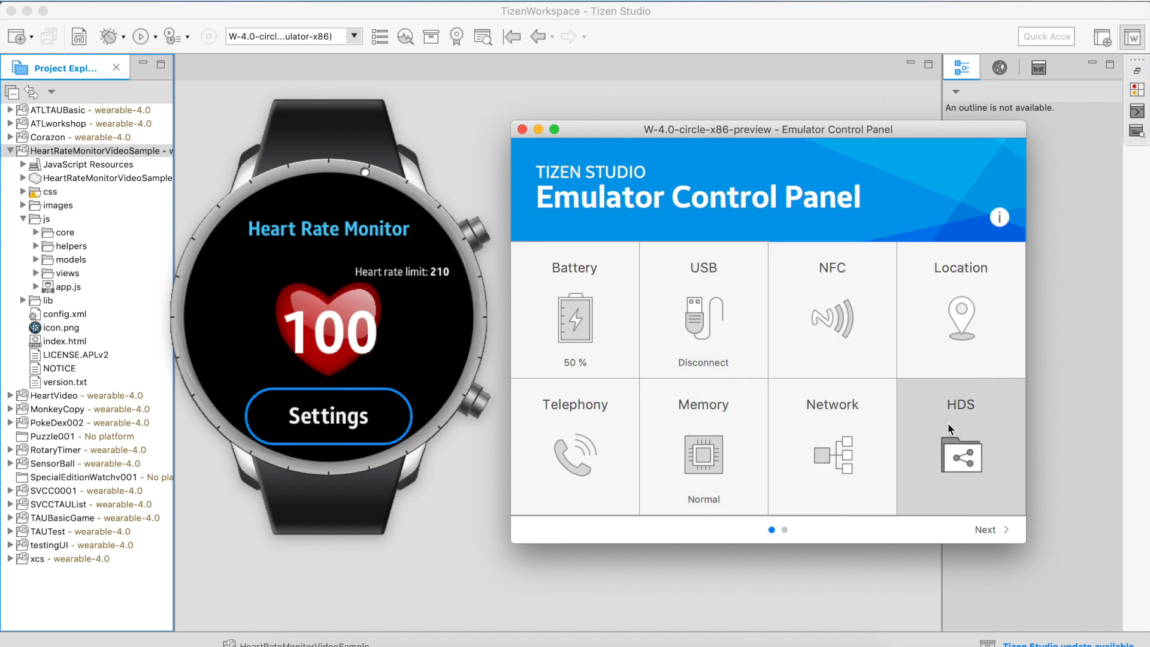
{"action": "left_click", "coordinate": [990, 529]}
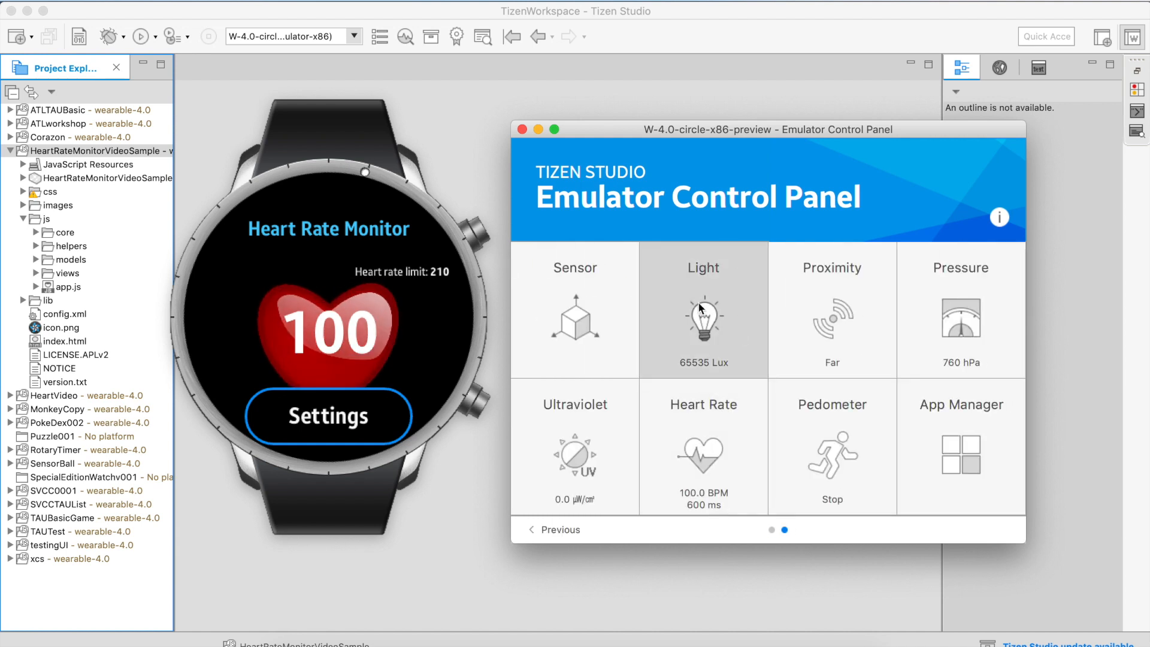
Step: Set the emulated Heart Rate sensor to 20.5 BPM and leave the Heart Rate Monitor app
{"action": "left_click", "coordinate": [702, 455]}
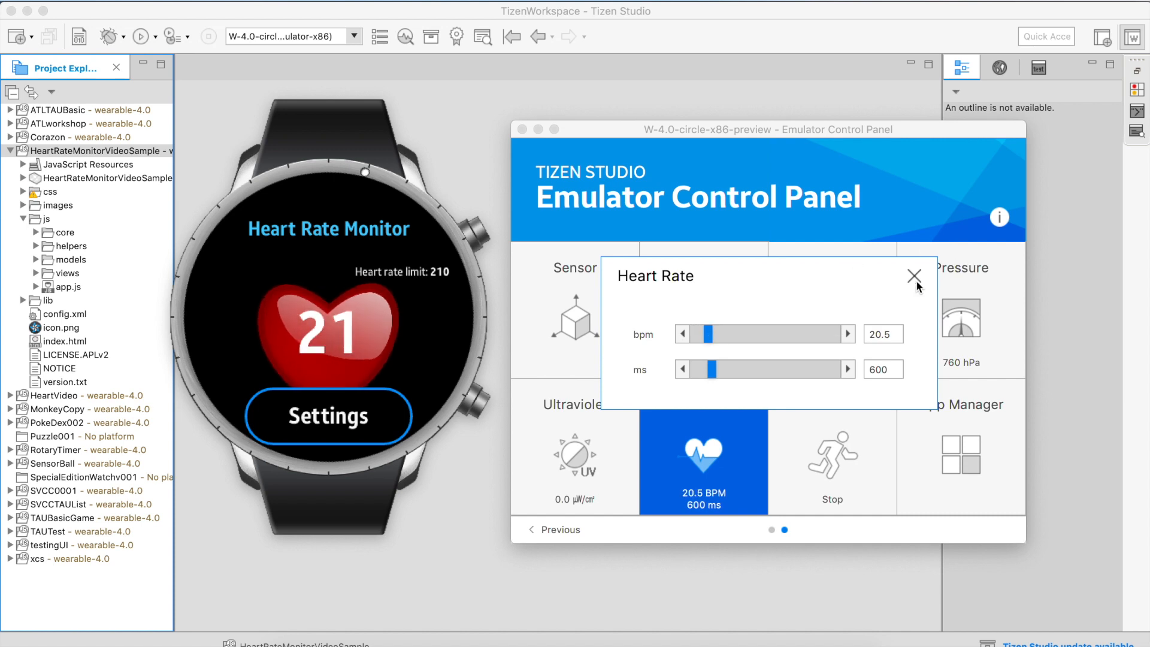
{"action": "left_click", "coordinate": [912, 275]}
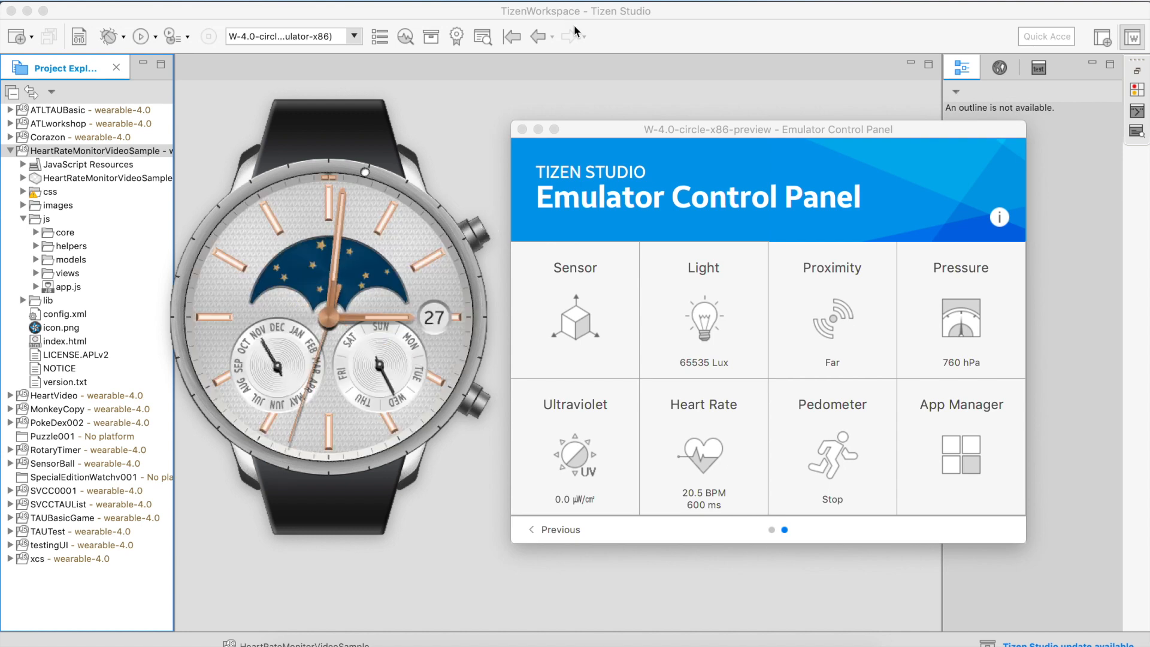
Step: Run the TAUIComponentsVideo project as a Tizen Web Application on the emulator
{"action": "left_click", "coordinate": [522, 129]}
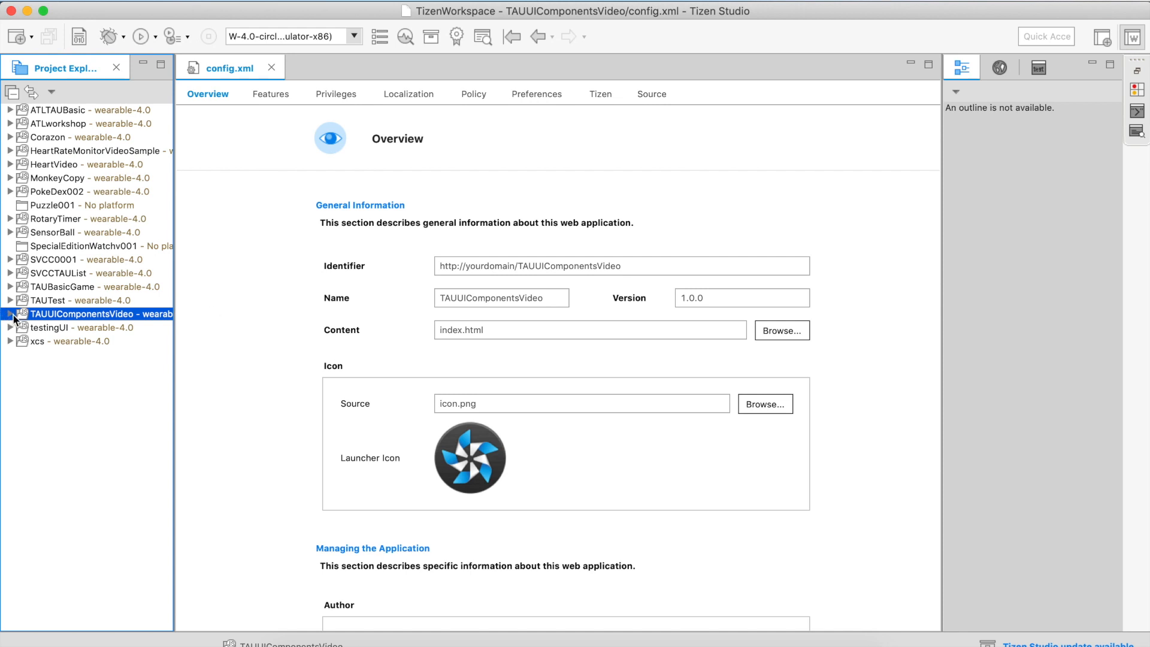
{"action": "left_click", "coordinate": [11, 313]}
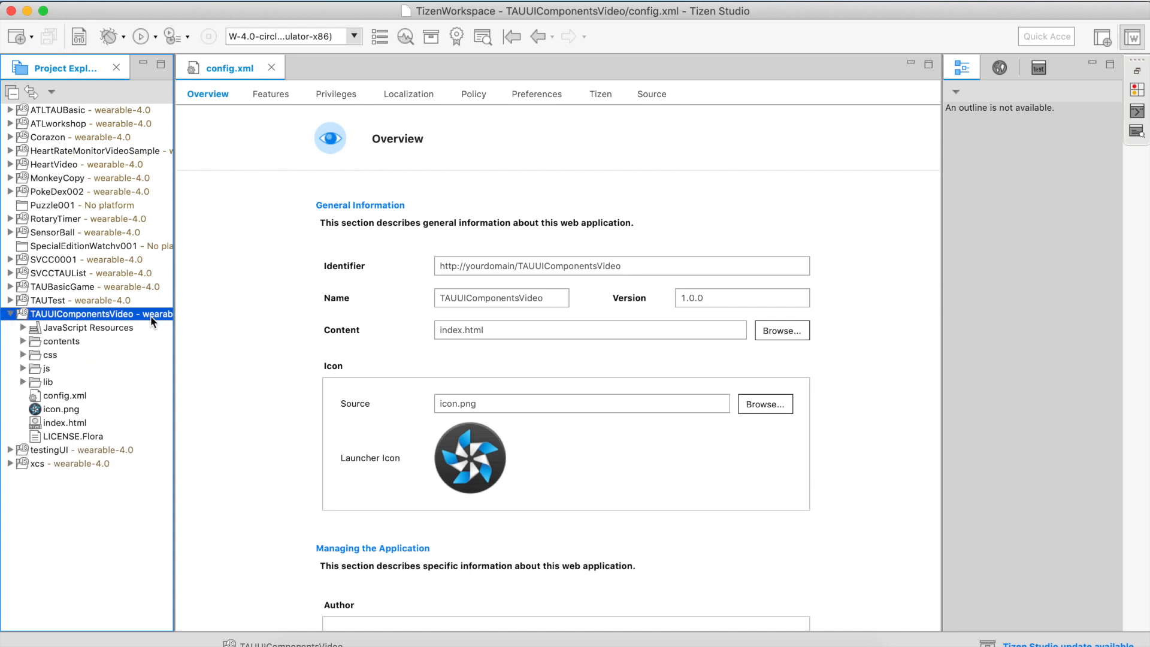
{"action": "right_click", "coordinate": [99, 314]}
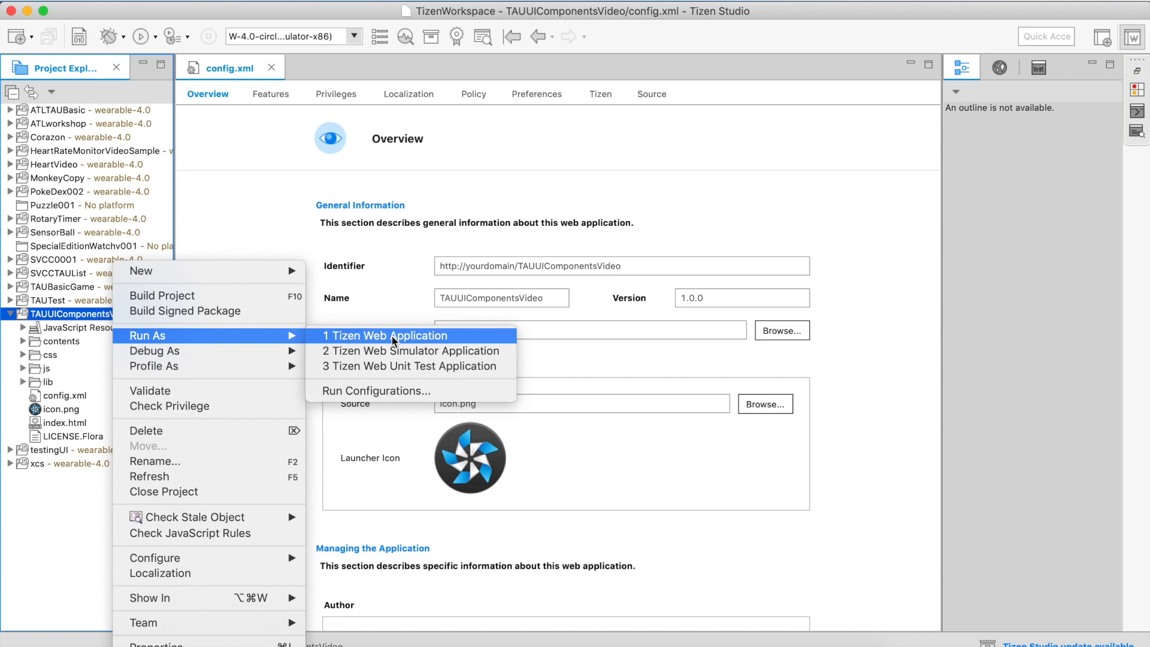
{"action": "left_click", "coordinate": [384, 335]}
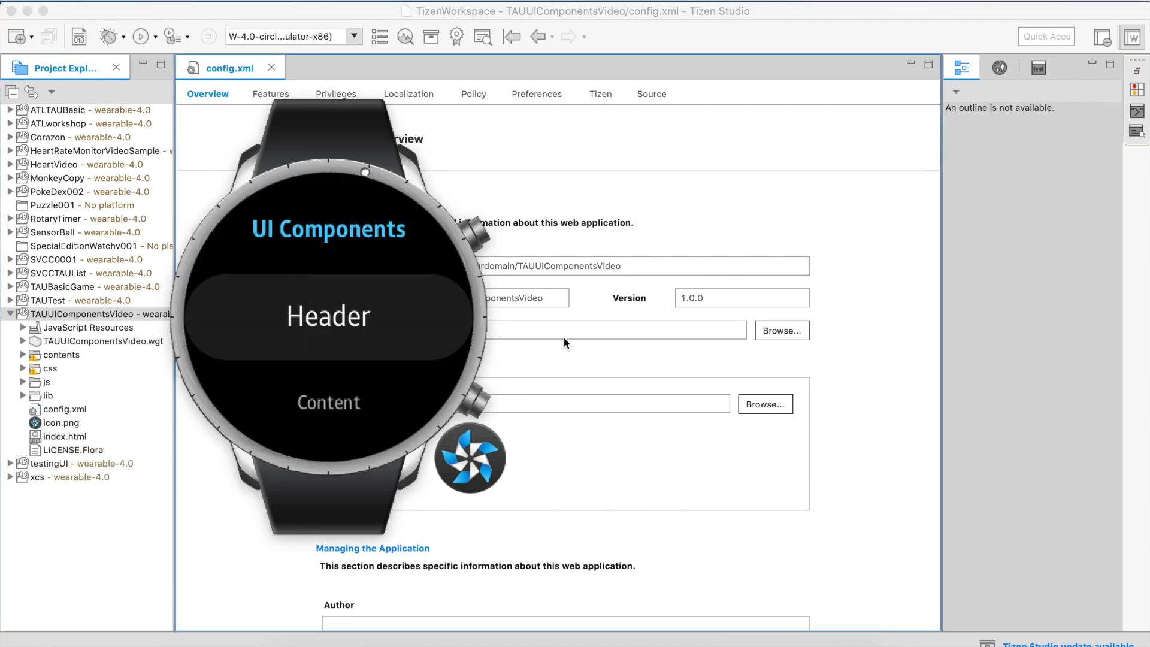
{"action": "mouse_move", "coordinate": [415, 285]}
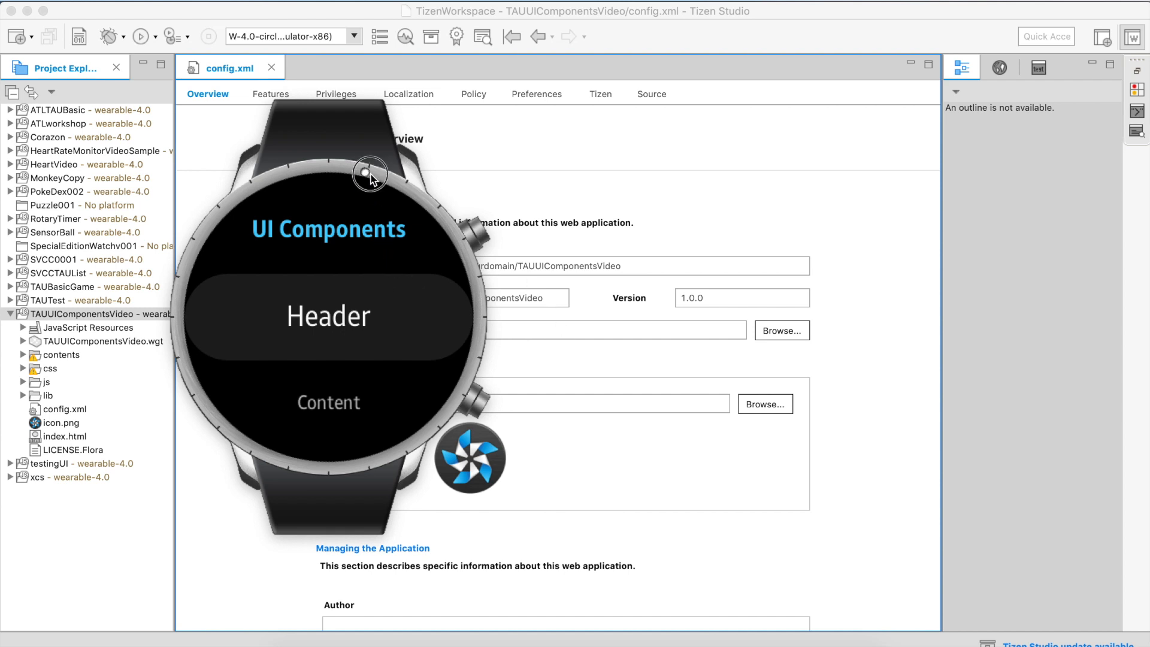
Step: Scroll the UI Components list on the emulator to reach the circular photo thumbnail gallery
{"action": "scroll", "scroll_direction": "down", "scroll_amount": 3}
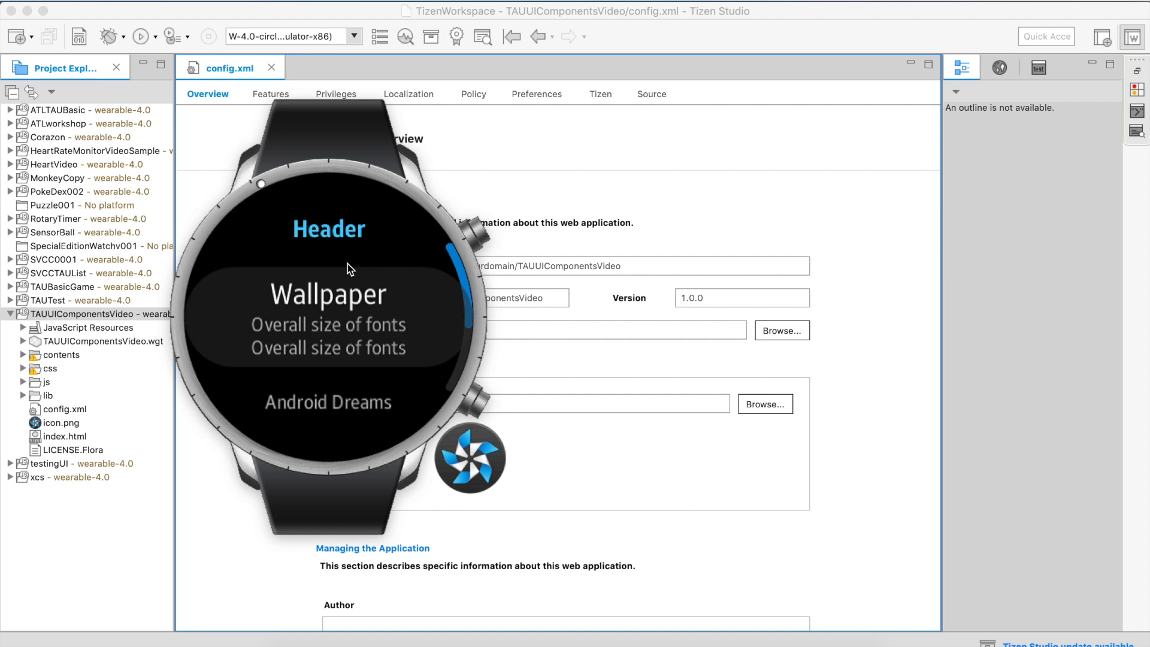
{"action": "scroll", "scroll_direction": "down", "scroll_amount": 3}
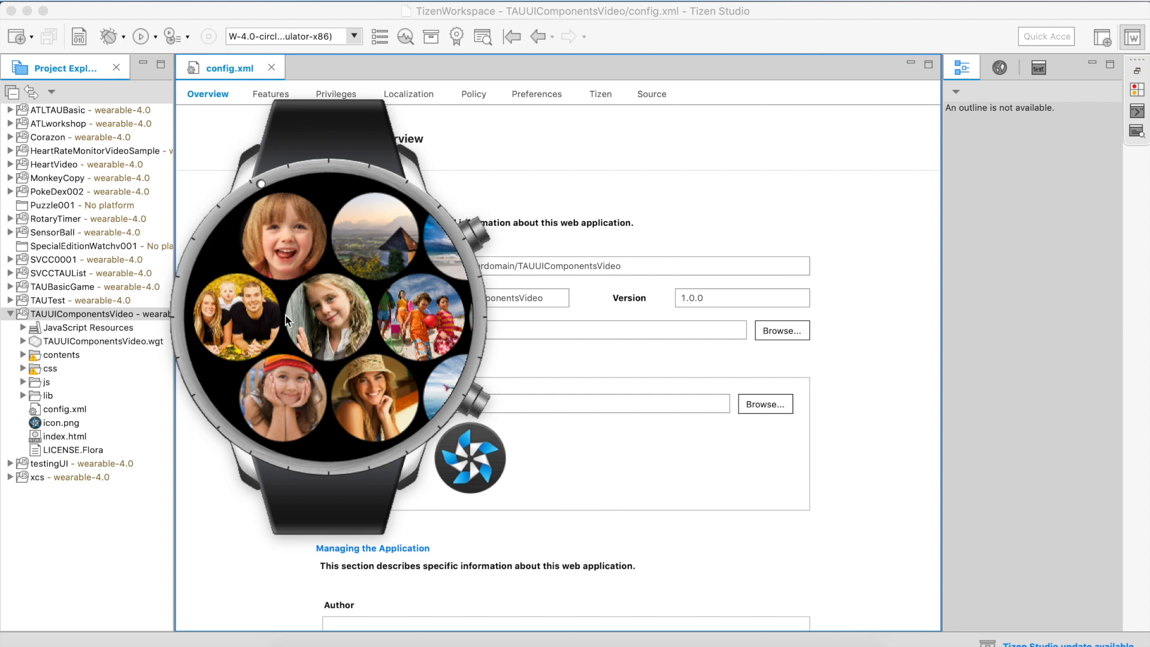
{"action": "mouse_move", "coordinate": [442, 231]}
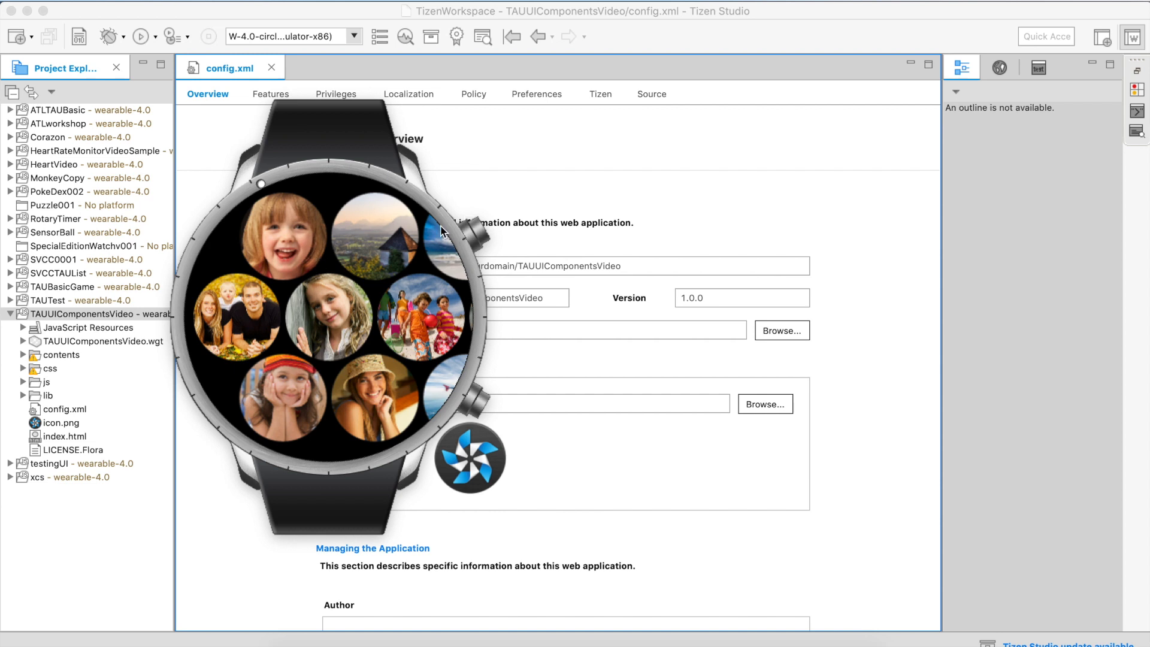
{"action": "mouse_move", "coordinate": [457, 228]}
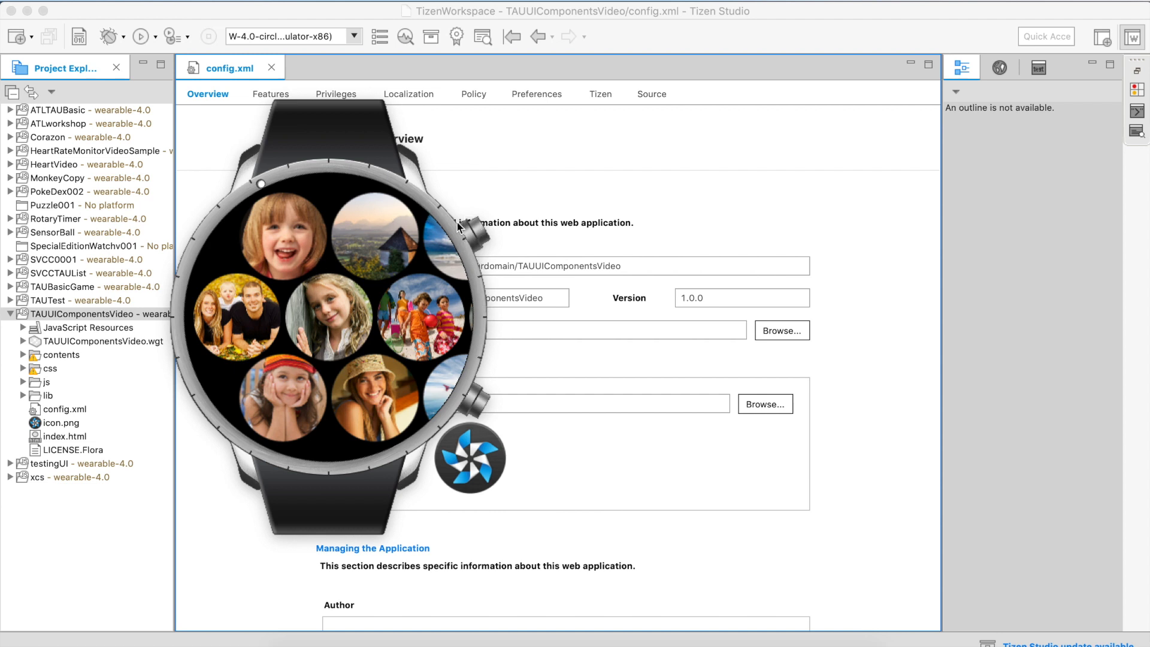
{"action": "mouse_move", "coordinate": [359, 331]}
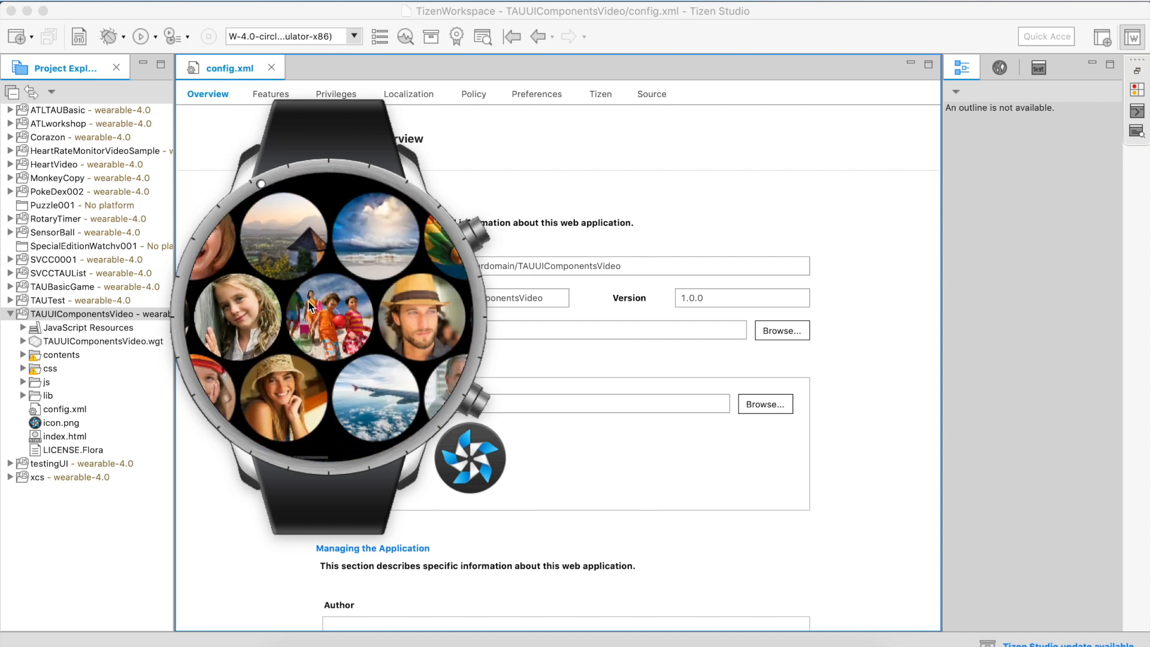
{"action": "mouse_move", "coordinate": [480, 236]}
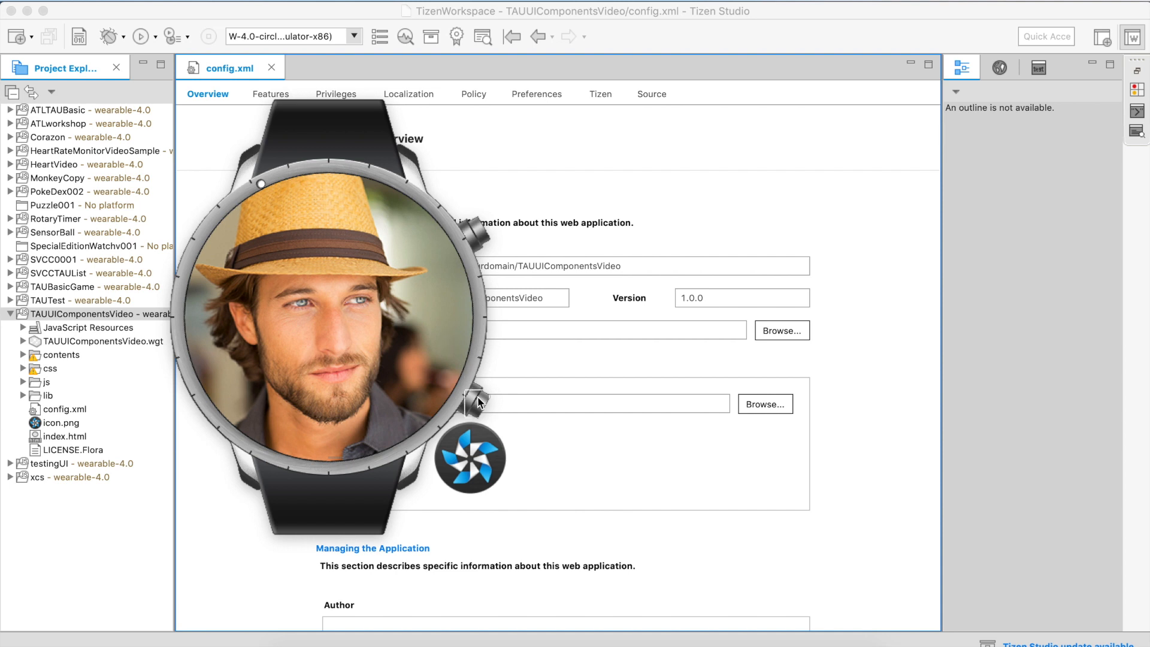
{"action": "mouse_move", "coordinate": [476, 408]}
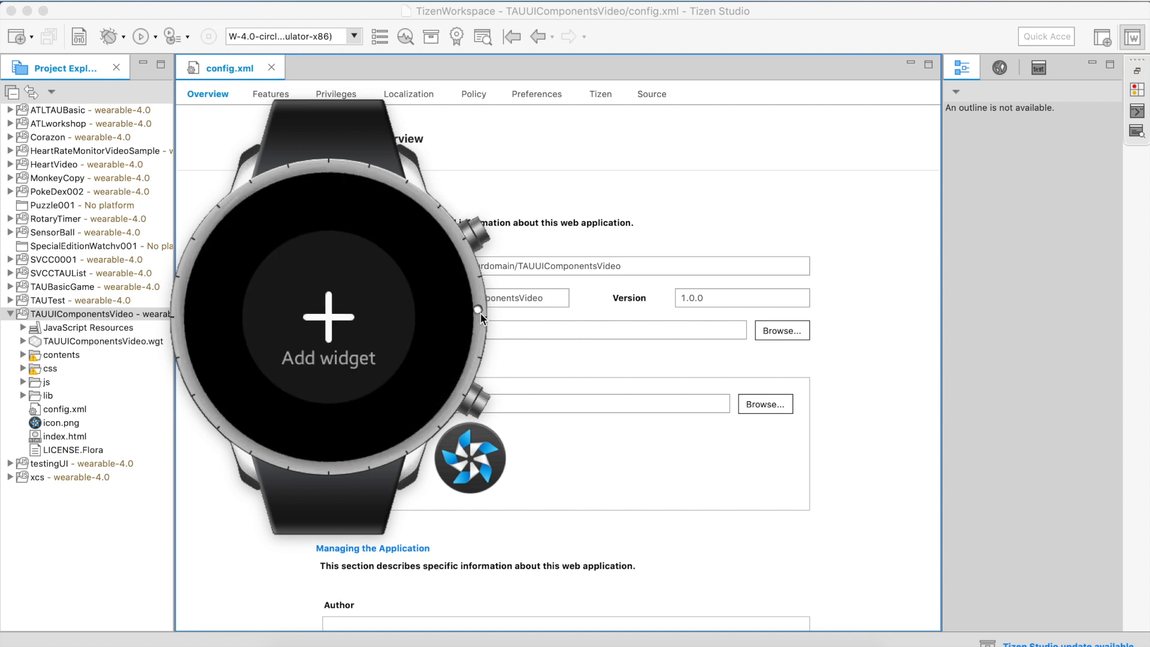
{"action": "mouse_move", "coordinate": [825, 587]}
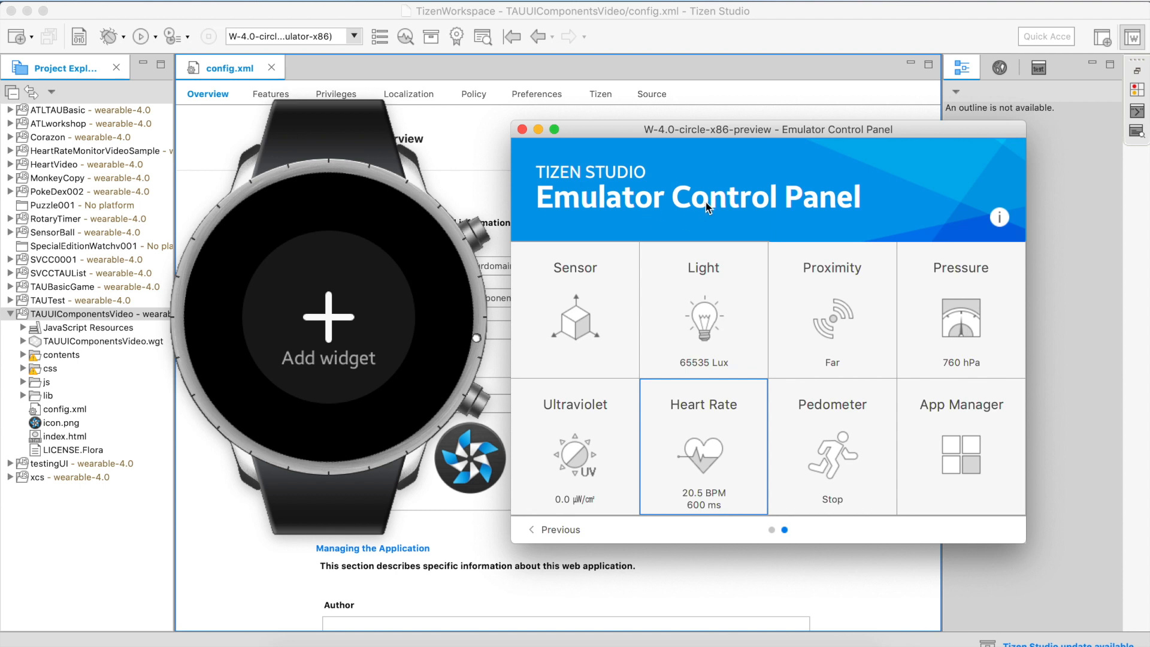
{"action": "mouse_move", "coordinate": [752, 90]}
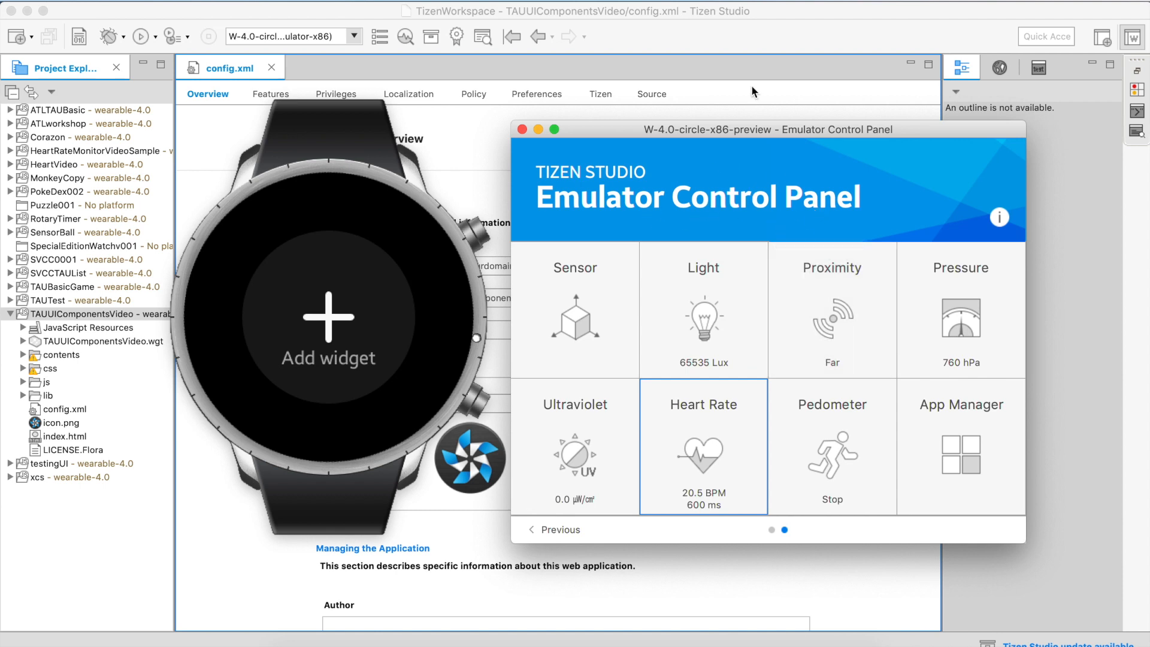
{"action": "mouse_move", "coordinate": [587, 176]}
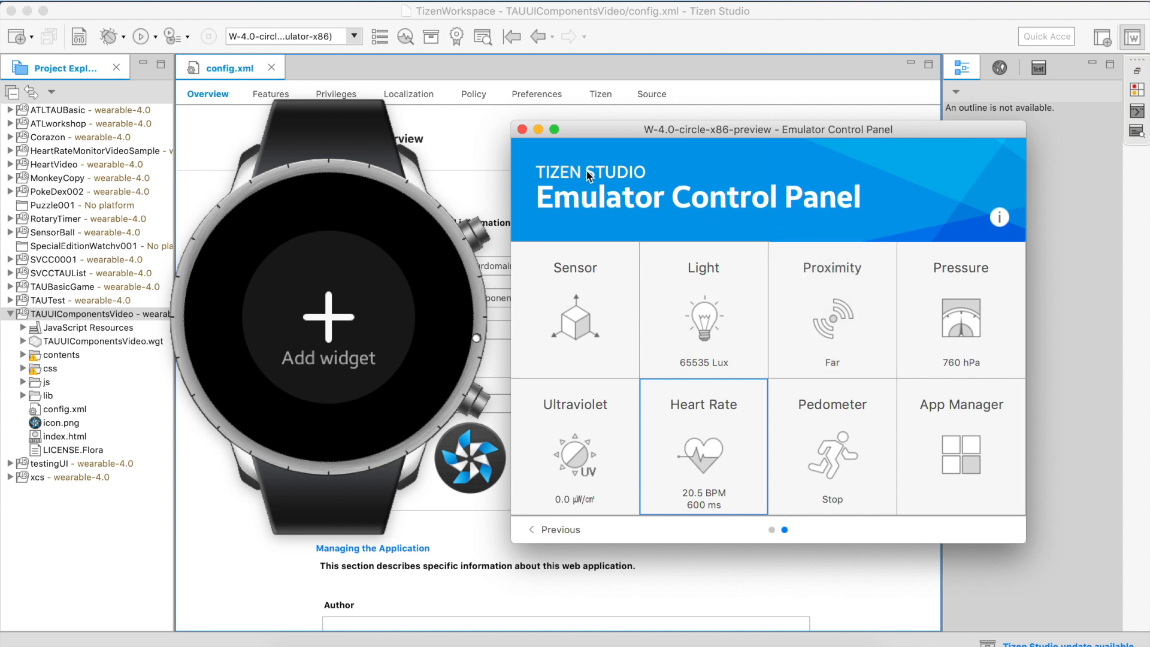
{"action": "mouse_move", "coordinate": [463, 256]}
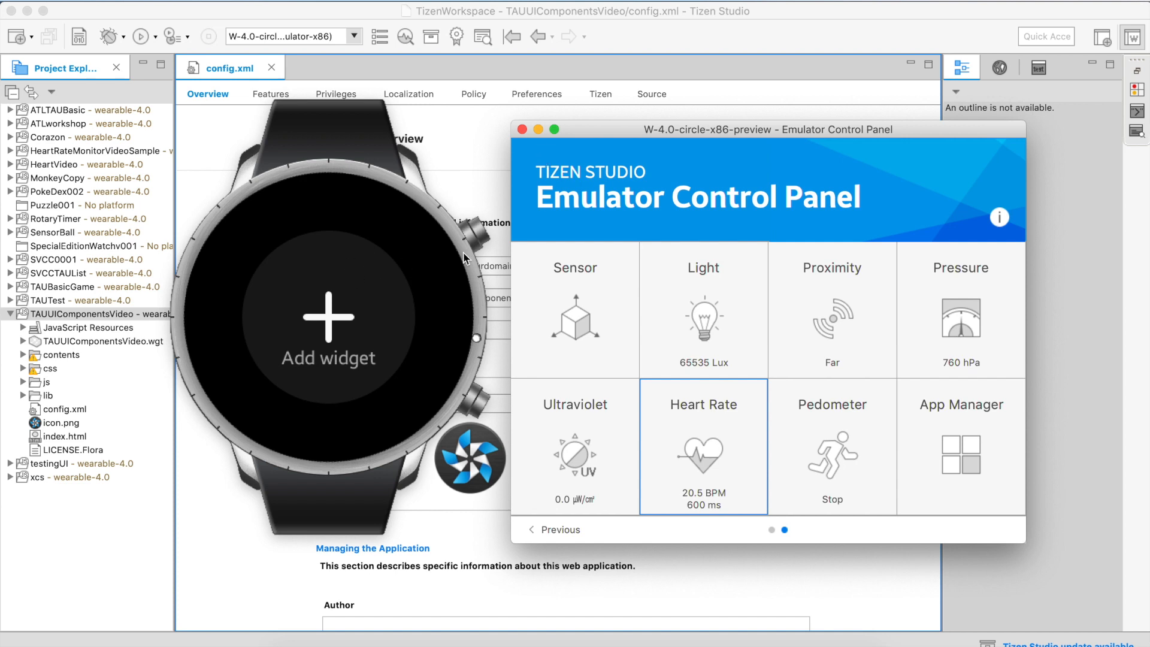
{"action": "mouse_move", "coordinate": [553, 77]}
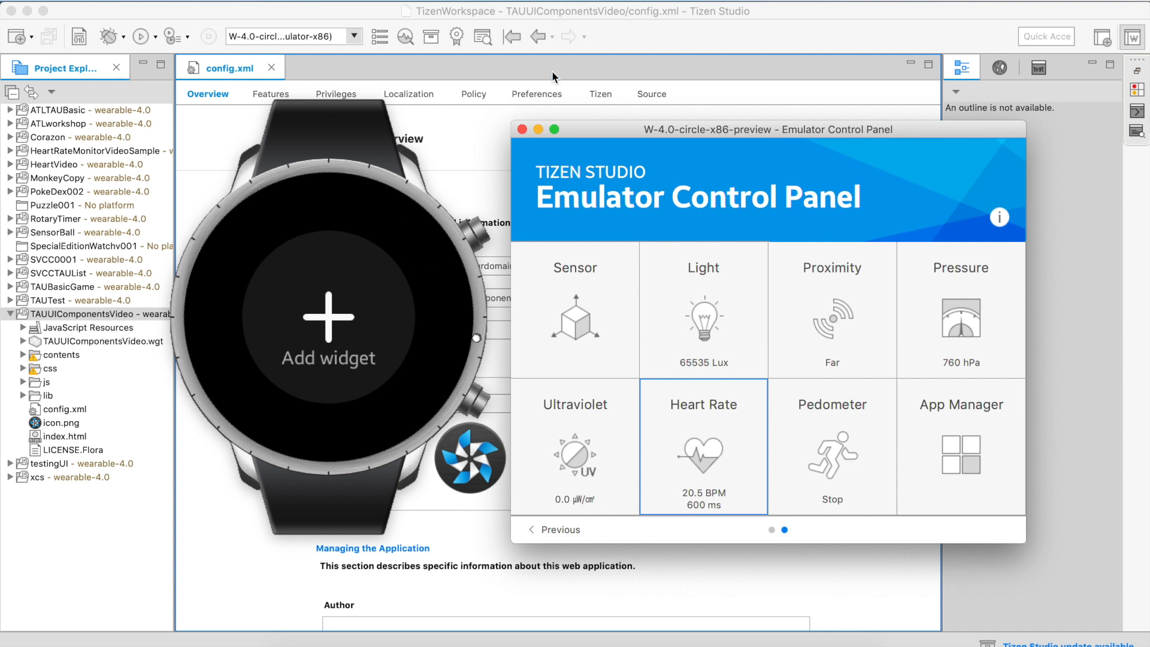
{"action": "mouse_move", "coordinate": [470, 120]}
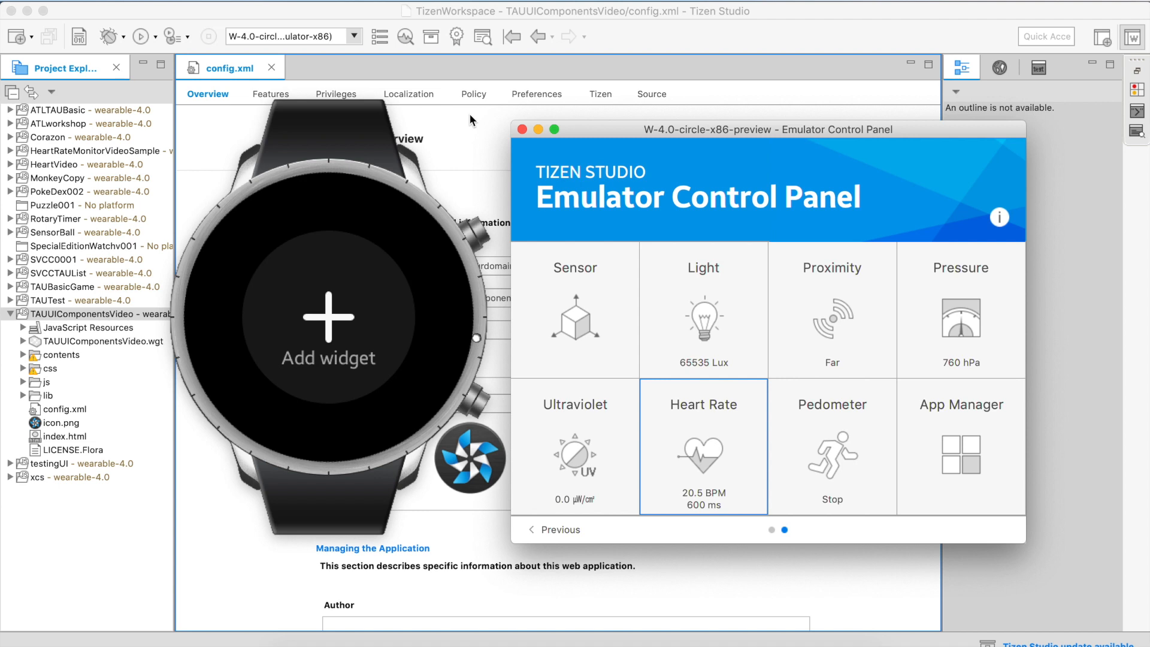
{"action": "mouse_move", "coordinate": [448, 71]}
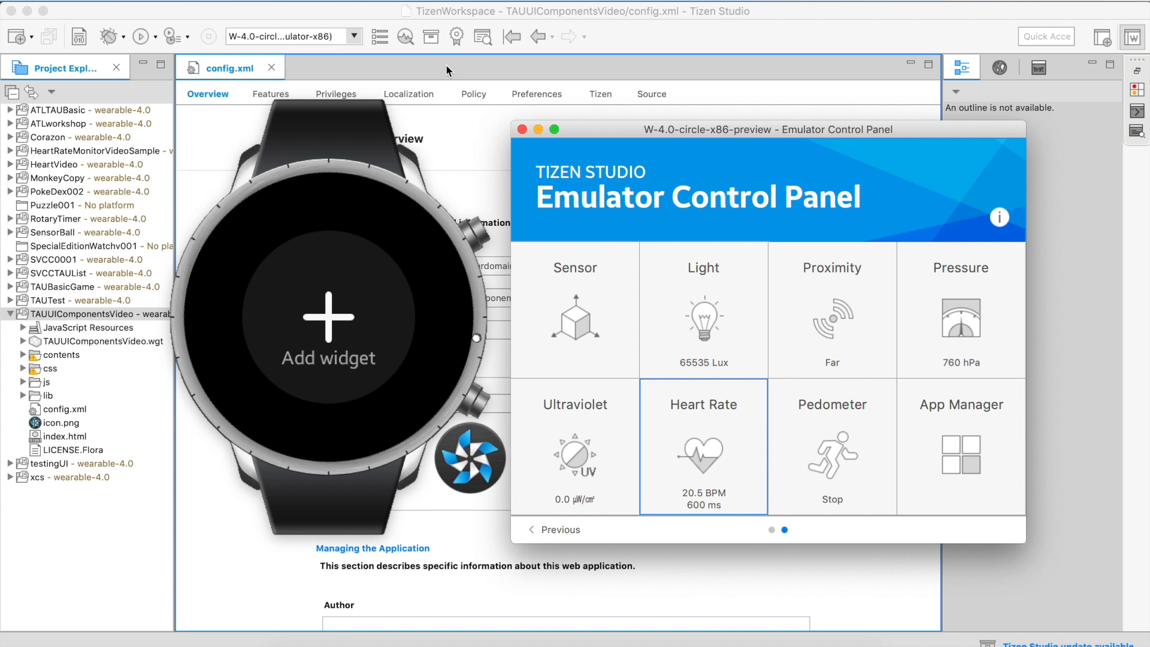